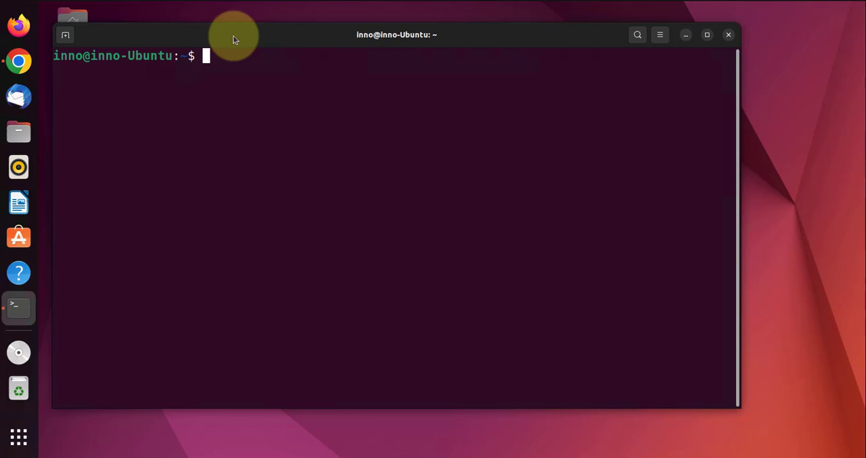
mouse_move(255, 39)
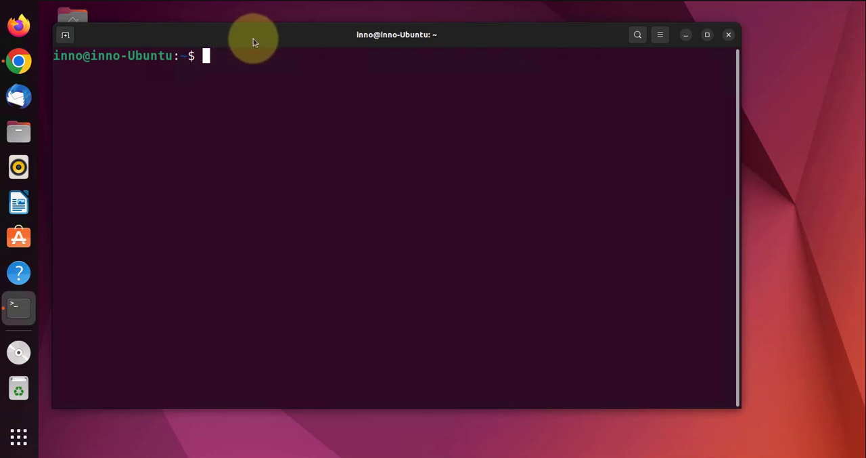
- Check interfaces with 'ip ad' in the terminal, then search Google for 'free vpnbook openvpn' in Chrome
drag(254, 38, 233, 35)
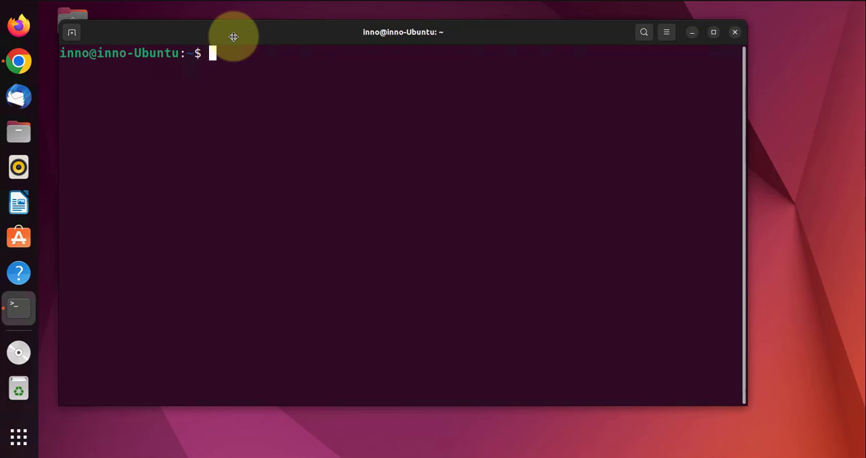
mouse_move(693, 372)
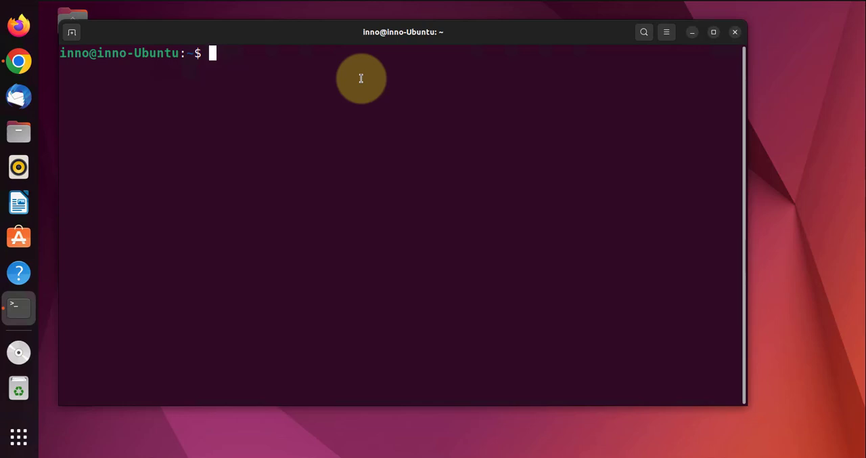
text(ip ad)
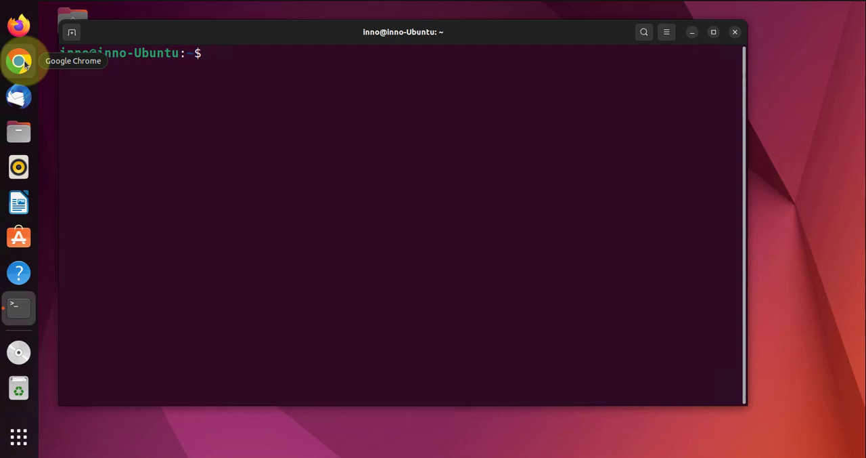
click(19, 61)
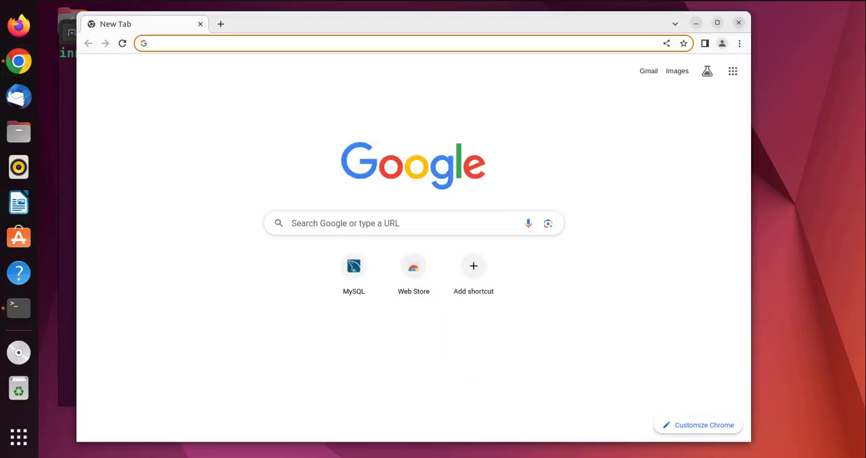
click(413, 222)
text(free vpnbook openvpn)
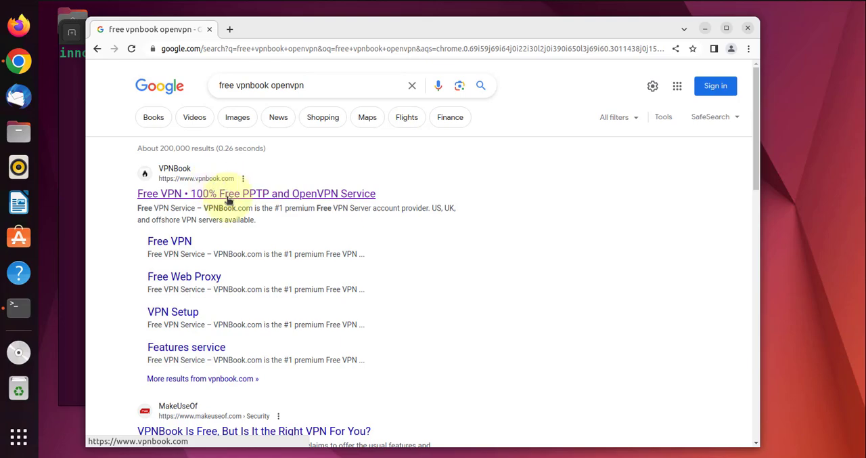
- On the VPNBook site, dismiss the ad and download the US1 Server OpenVPN config bundle zip
click(256, 192)
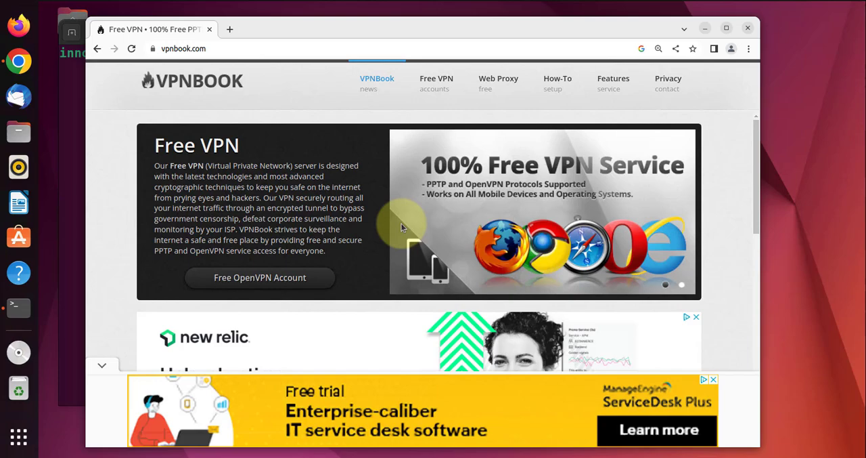
scroll(down, 3)
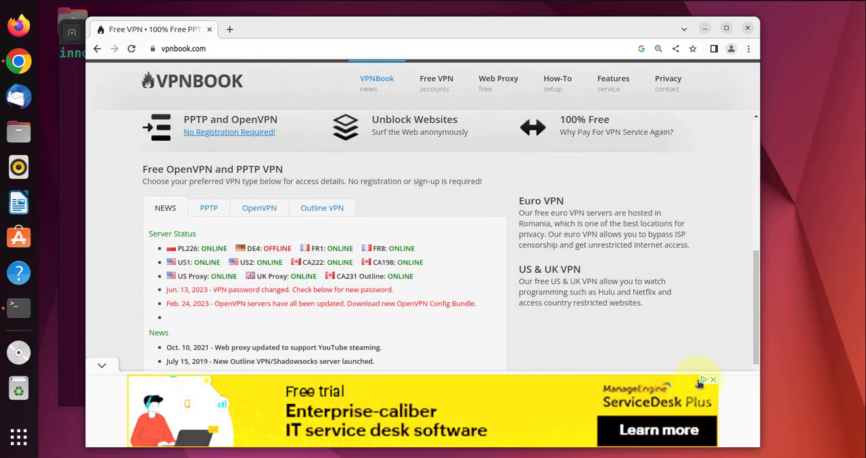
click(704, 379)
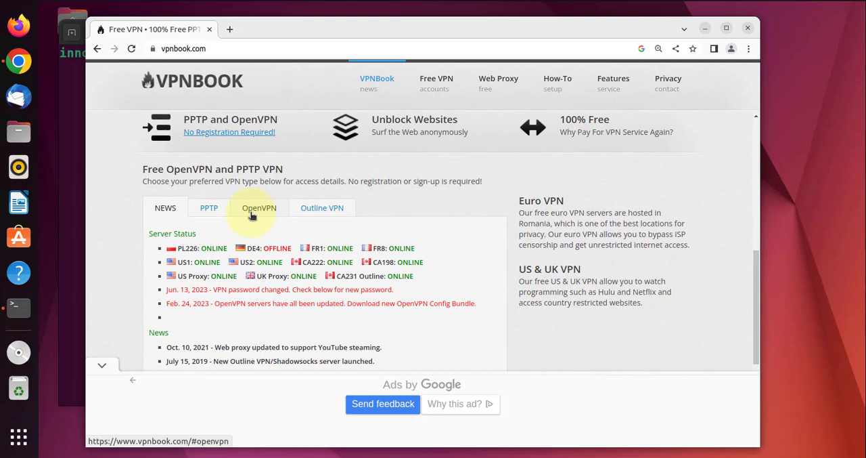
click(258, 207)
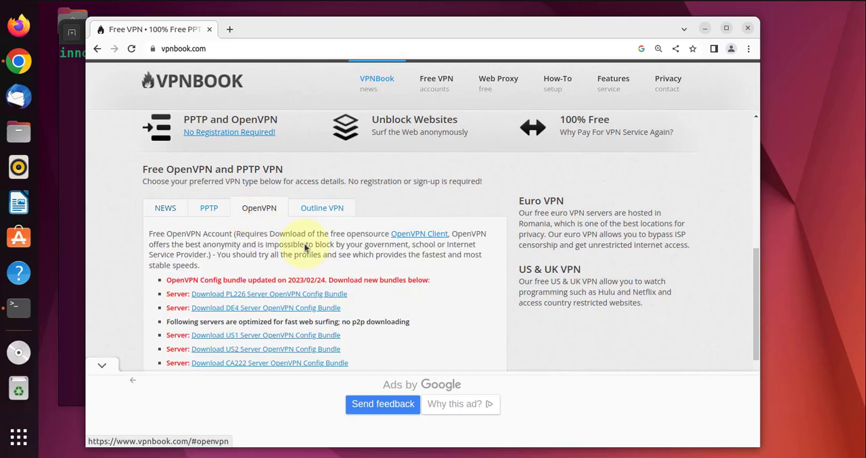
mouse_move(417, 310)
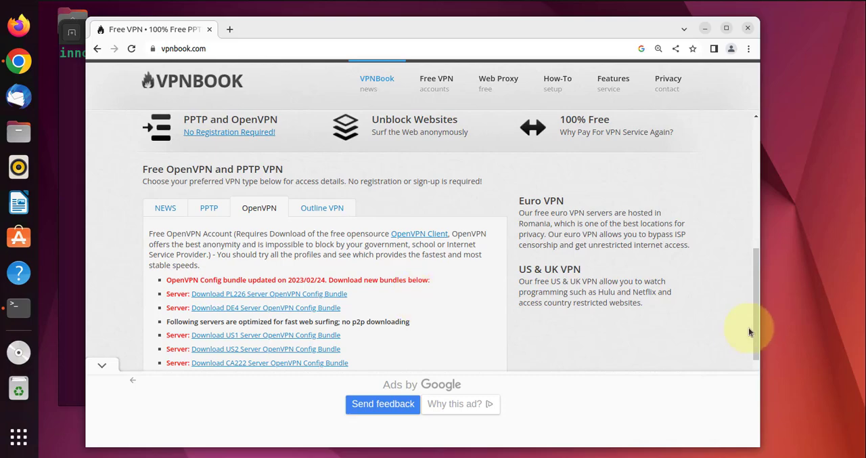
scroll(down, 3)
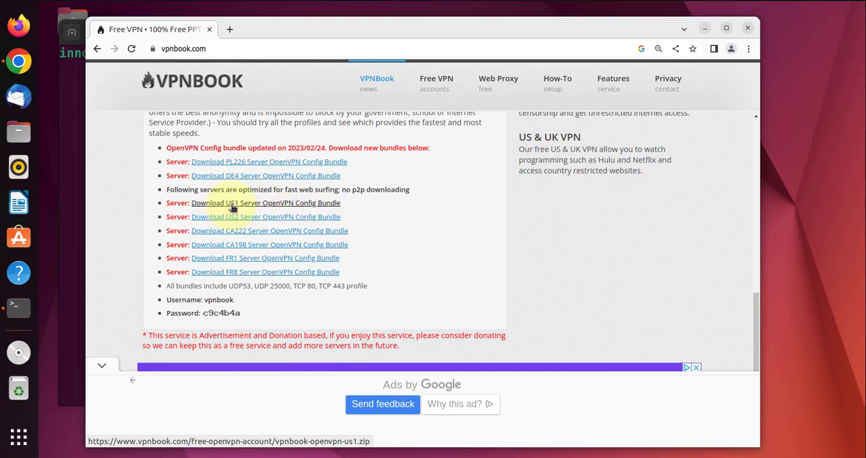
click(266, 203)
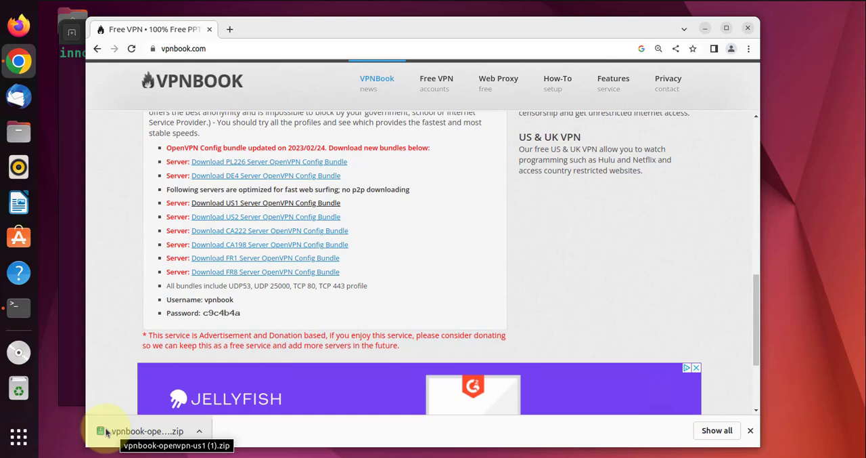
- Return to the terminal, change into Downloads and list its contents
click(19, 308)
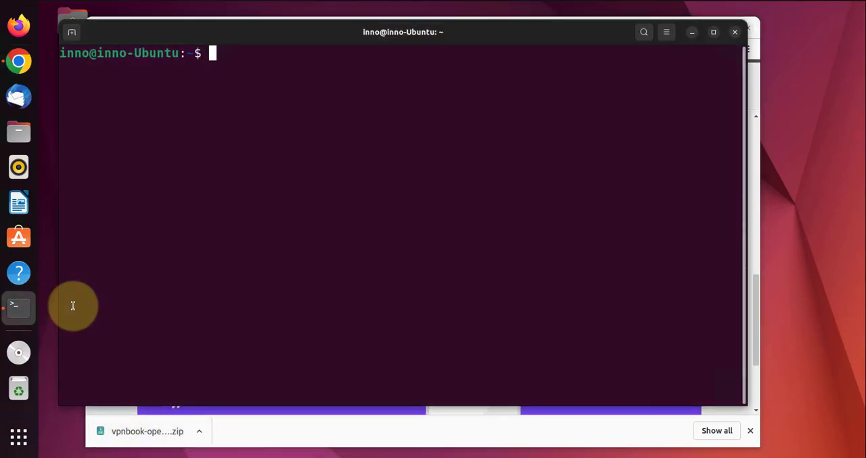
mouse_move(287, 166)
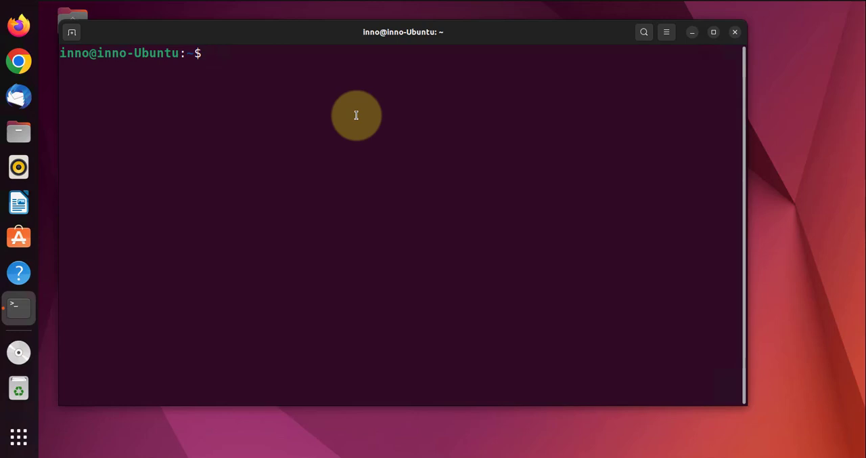
text(cd Downloads)
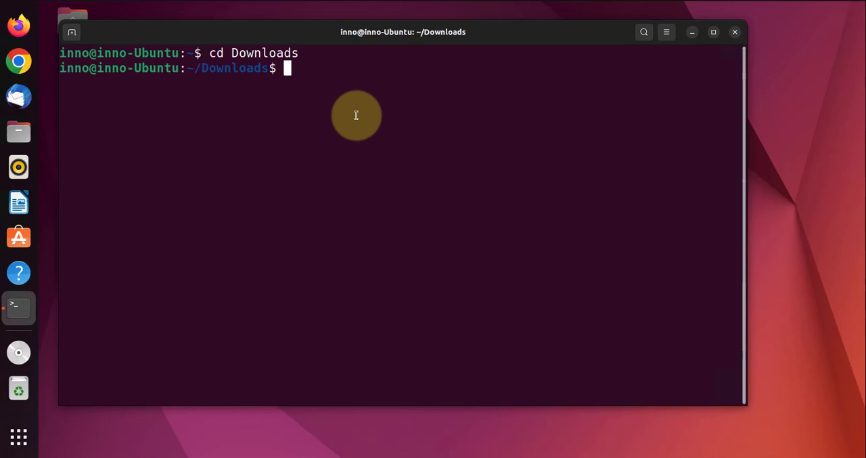
text(ls)
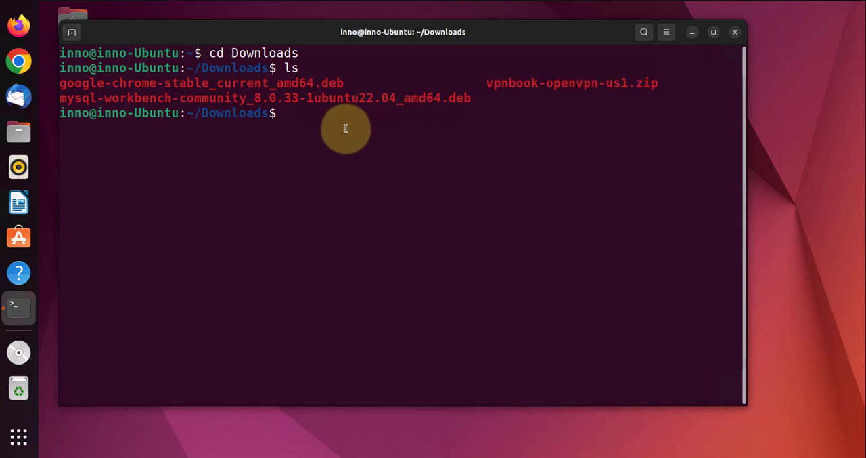
double_click(571, 82)
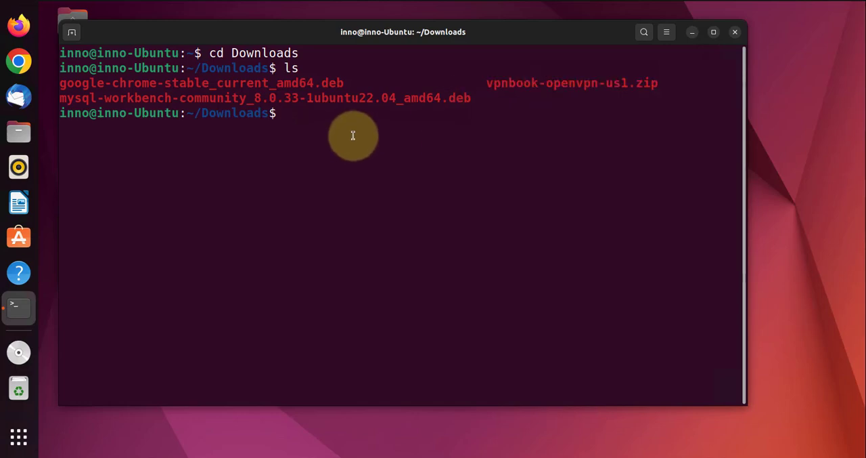
- Extract vpnbook-openvpn-us1.zip and list the four extracted .ovpn files
text(u)
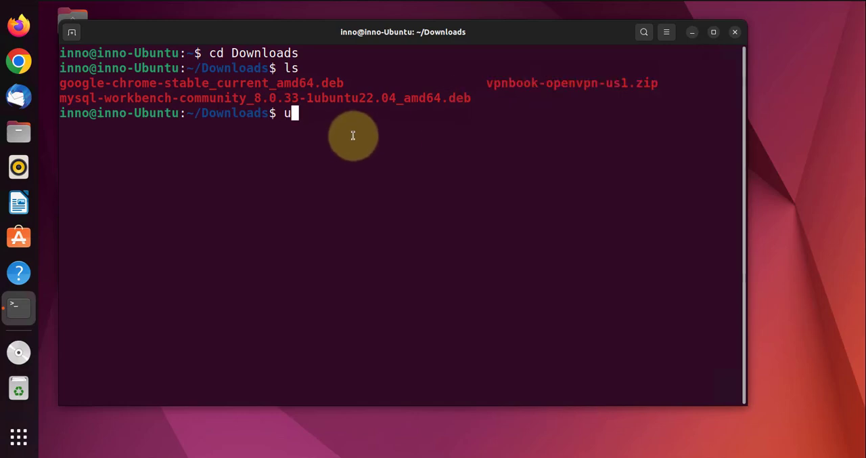
text(nzip vp)
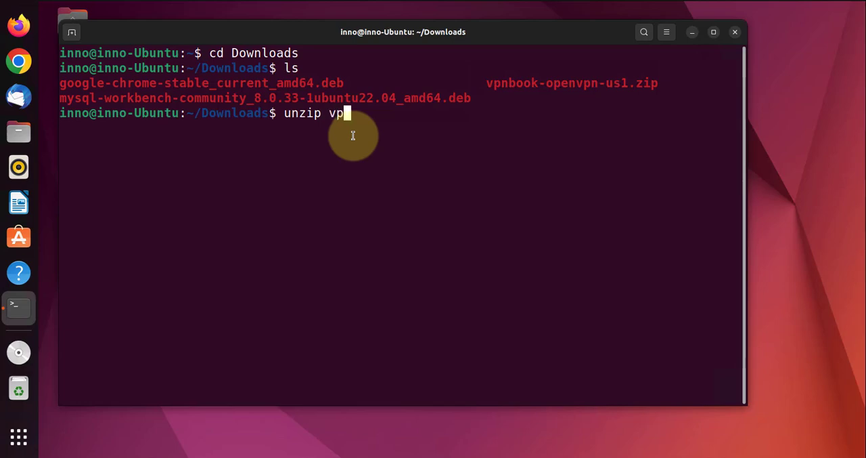
text(nbook)
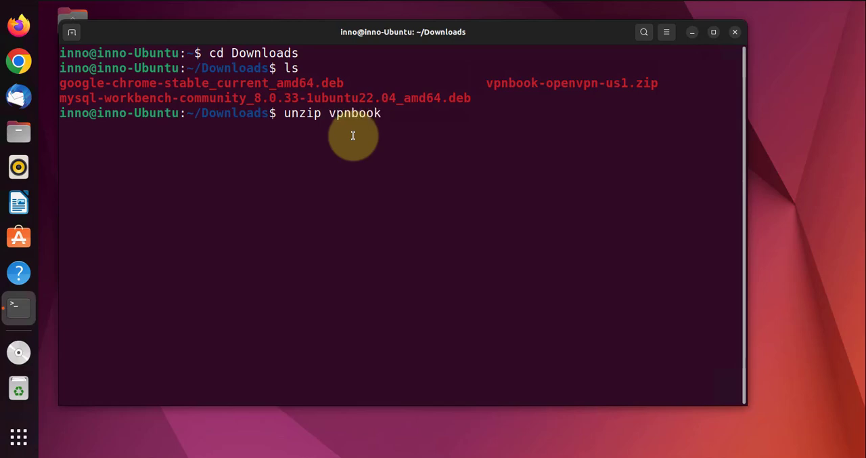
text(-open)
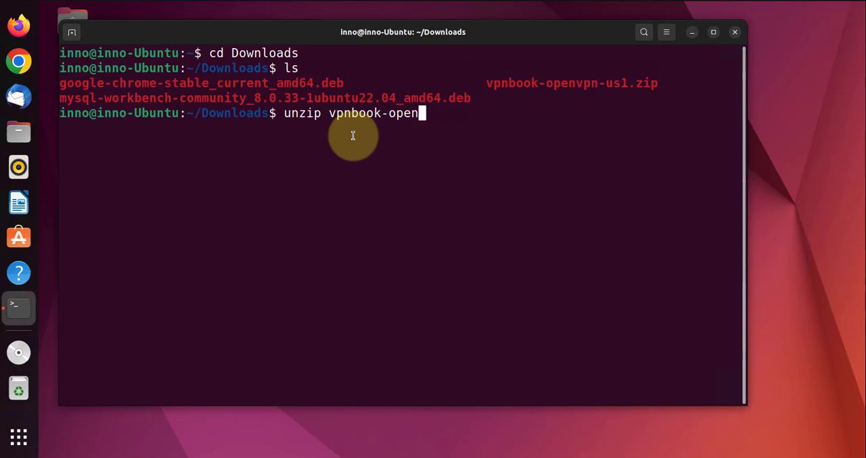
text(vpn-)
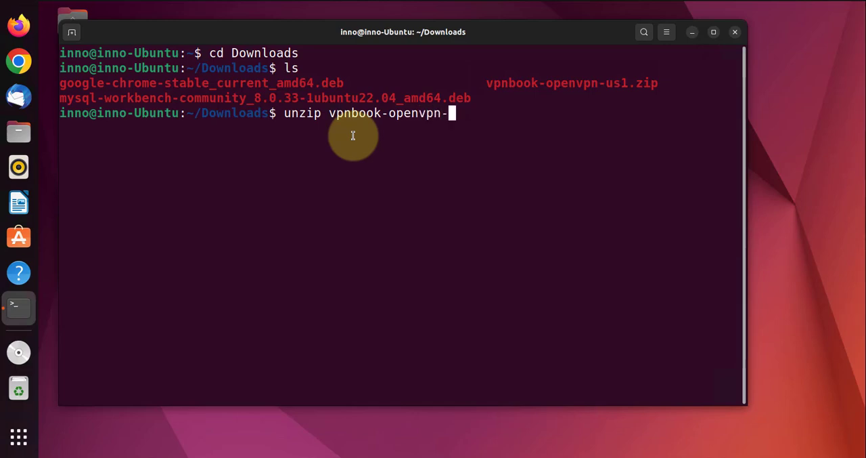
text(us1.zip)
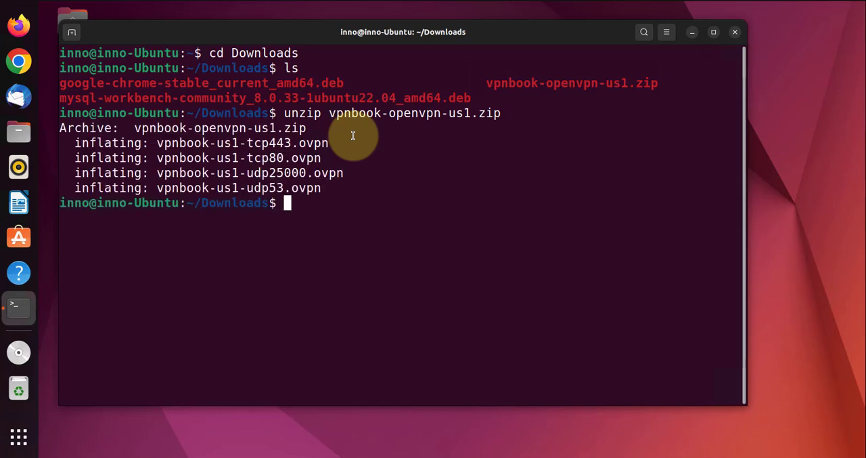
text(ls)
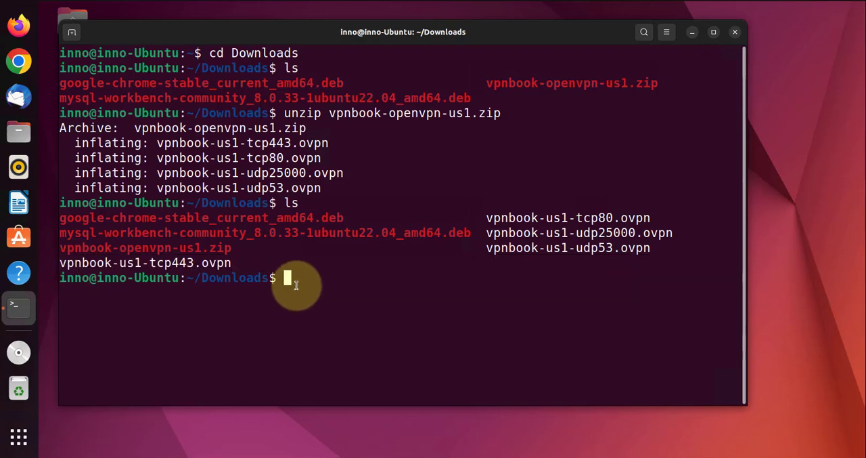
- Clear the screen and launch 'sudo openvpn vpnbook-us1-tcp443.ovpn' with the sudo password
text(c)
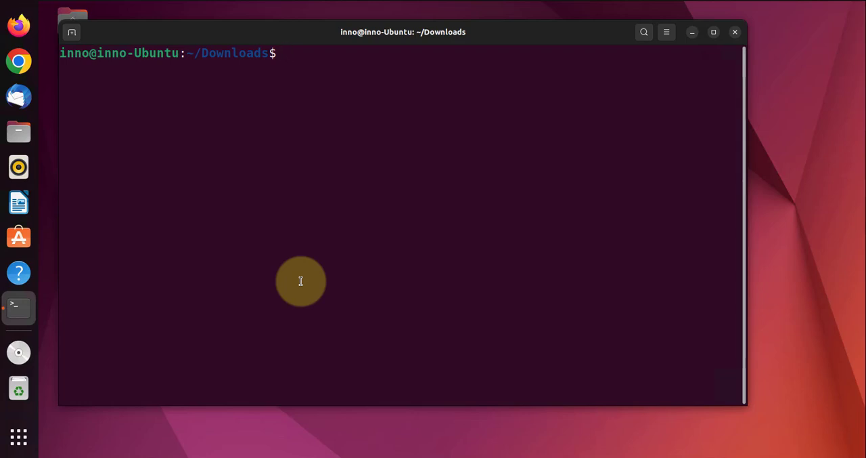
text(sudo open)
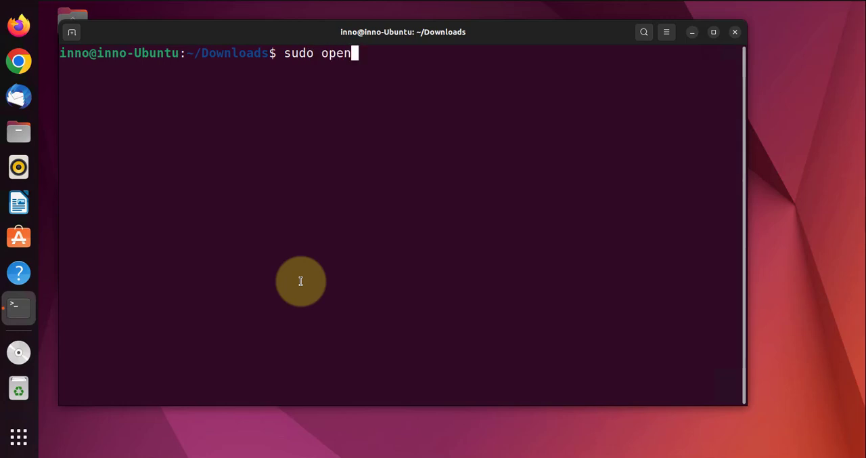
text(vpn)
text(ls)
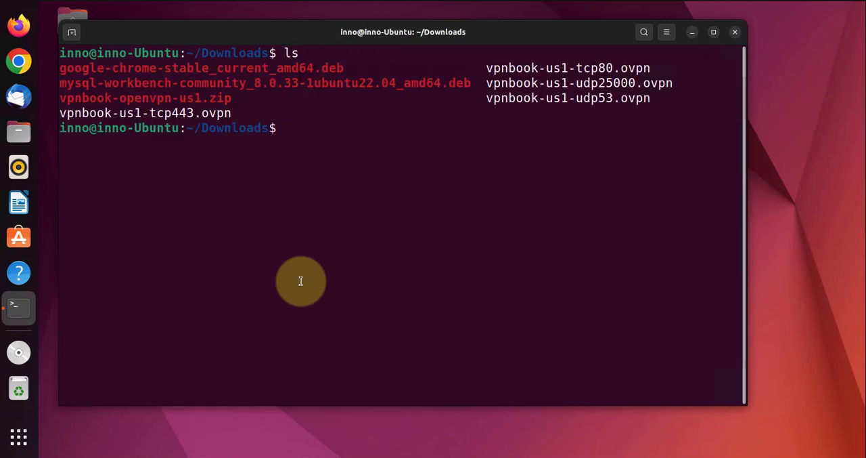
text(c)
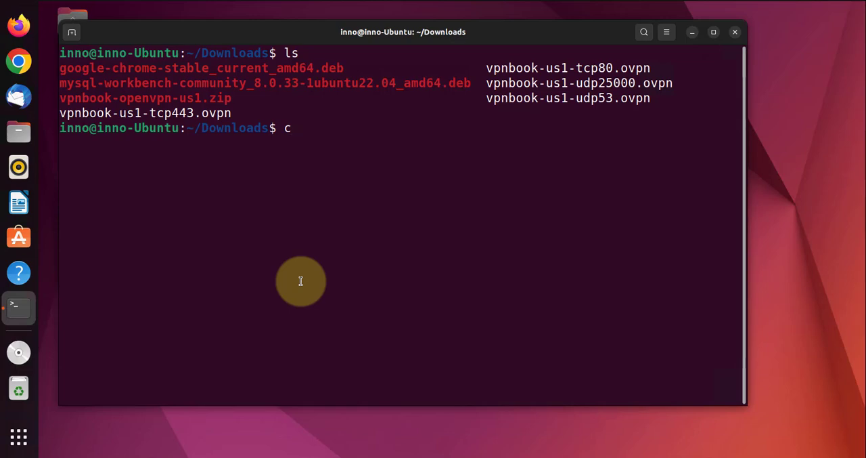
text(sudo)
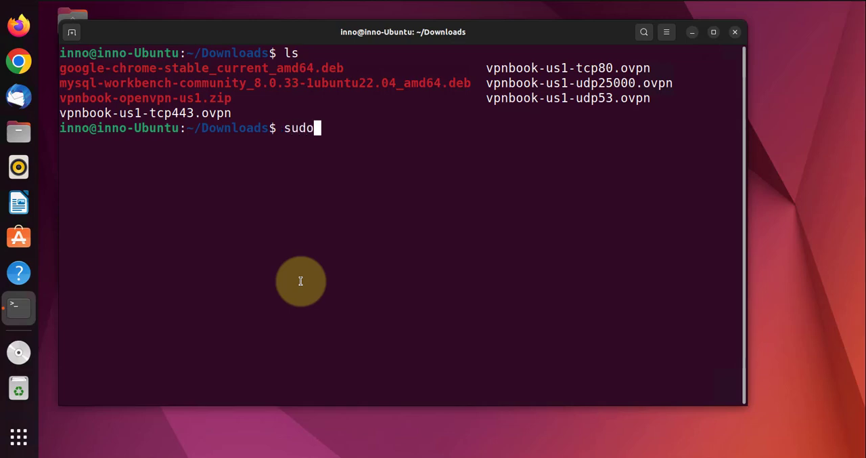
text(openvpn)
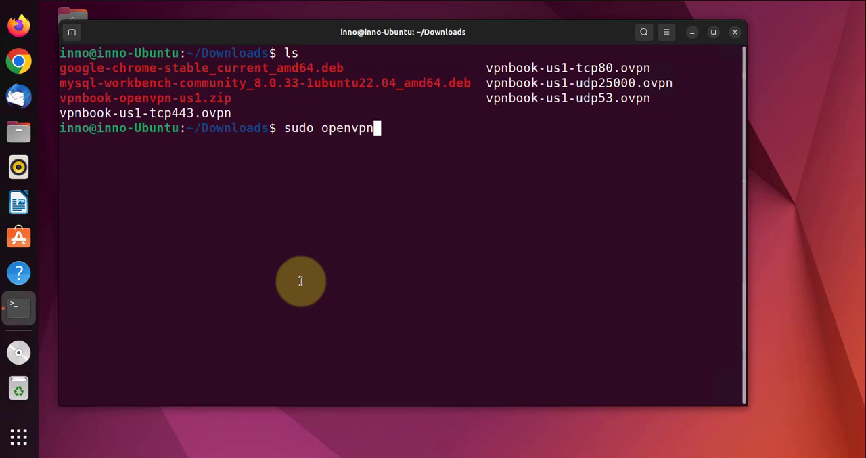
text(vpn)
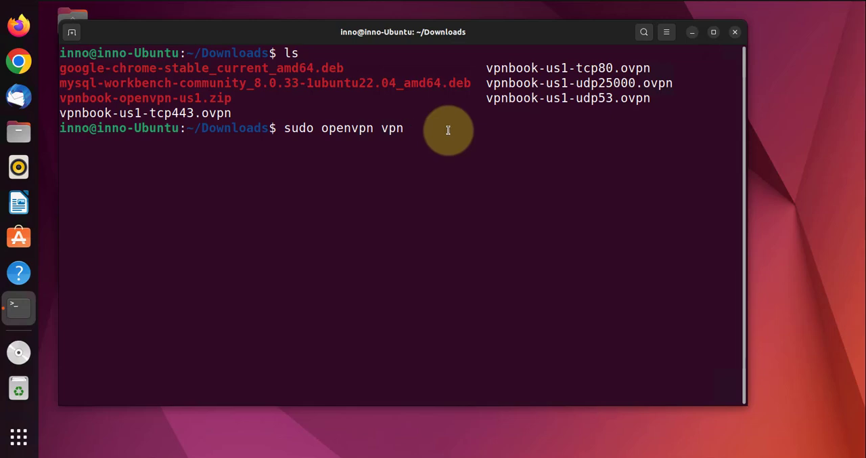
text(book)
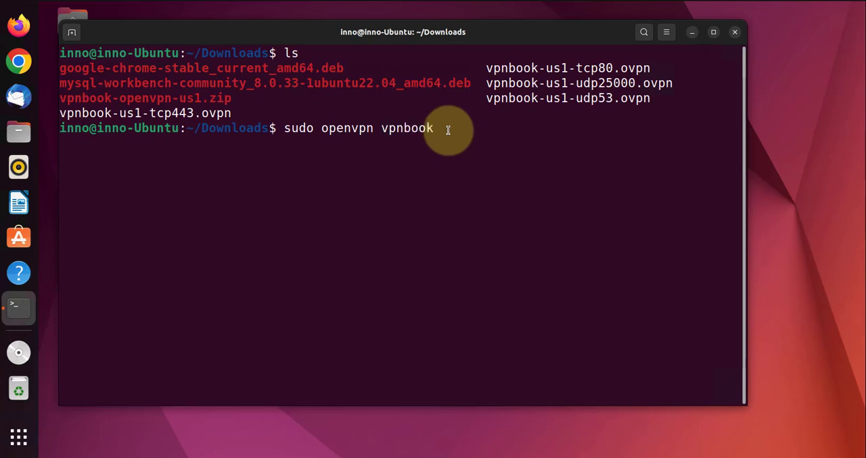
text(-us)
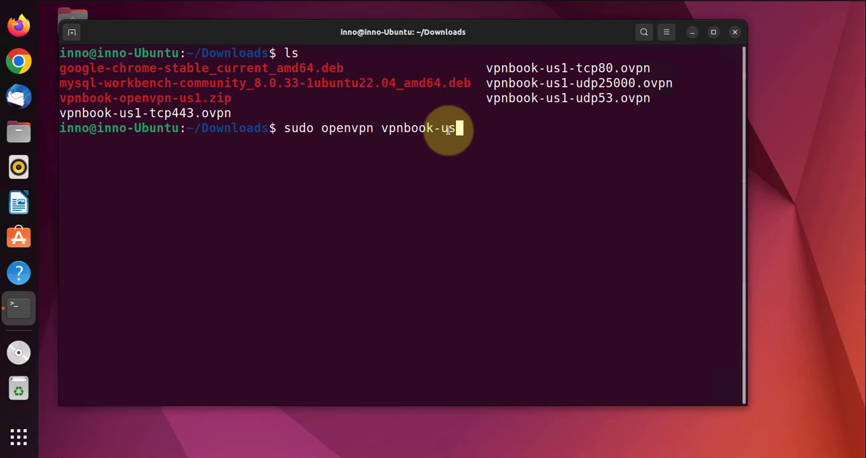
text(1-t)
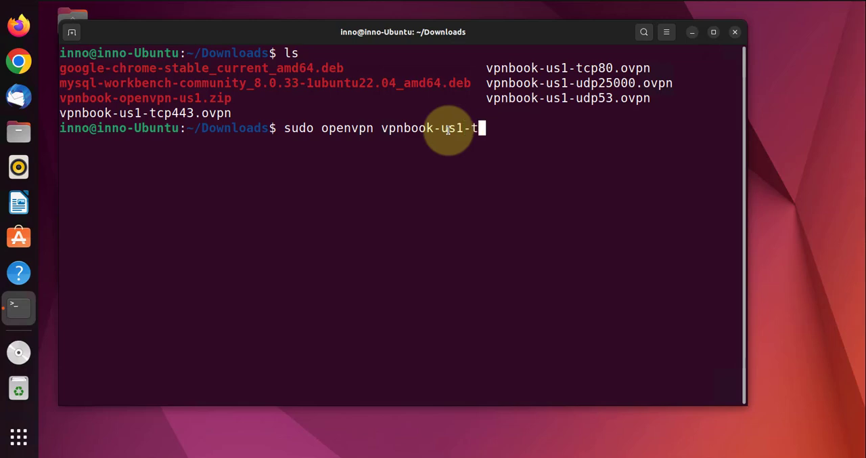
text(cp)
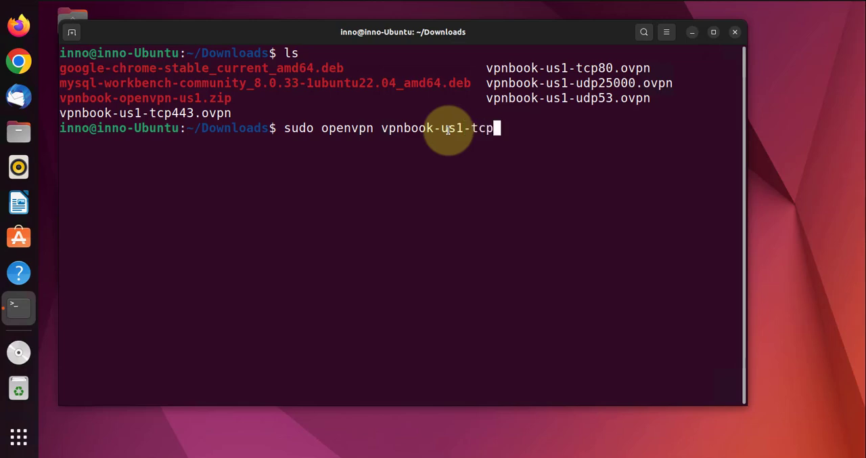
text(443)
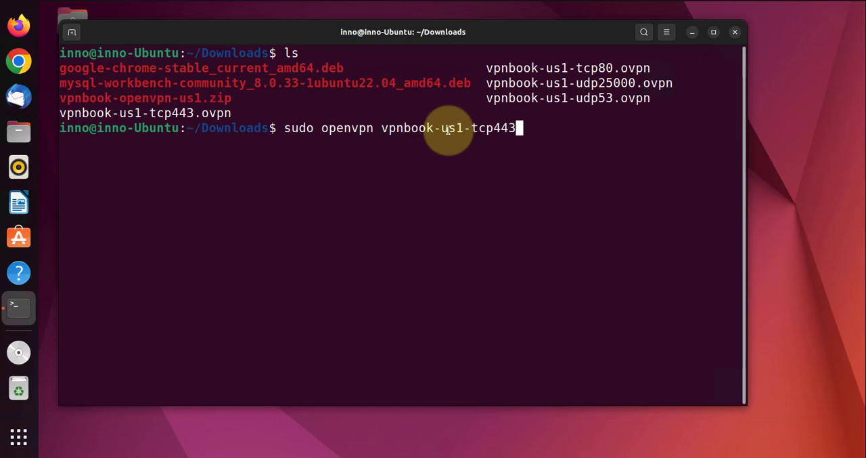
text(.o)
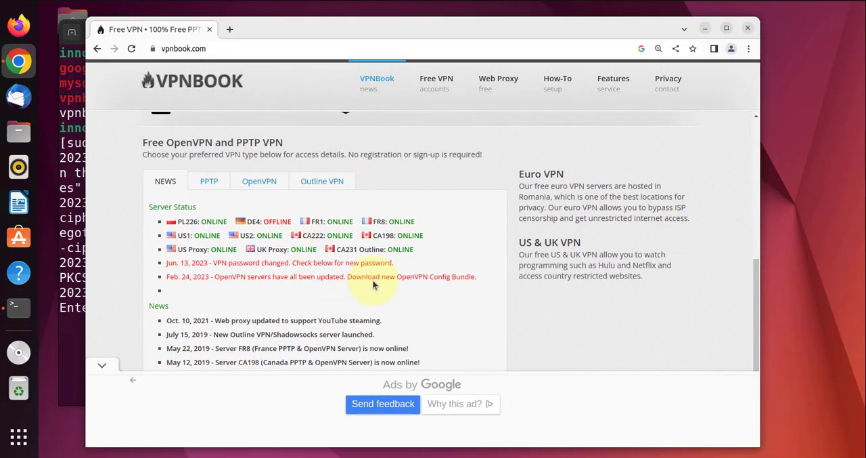
- Scroll the VPNBook page to check the OpenVPN credentials
scroll(down, 3)
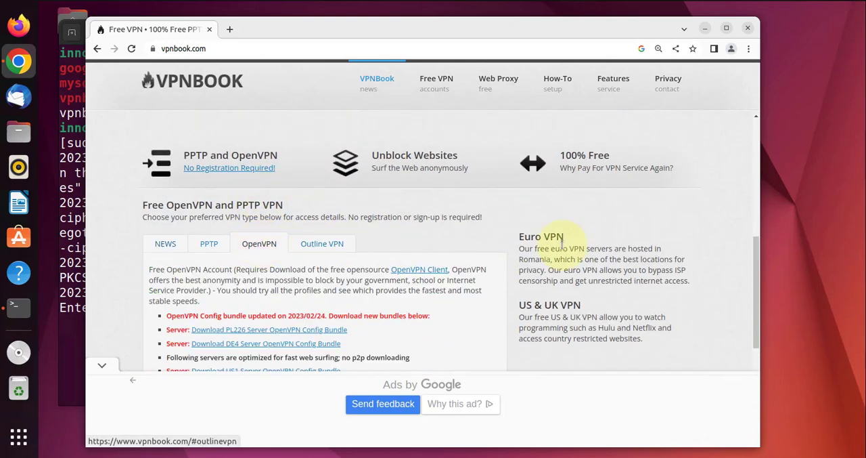
scroll(down, 3)
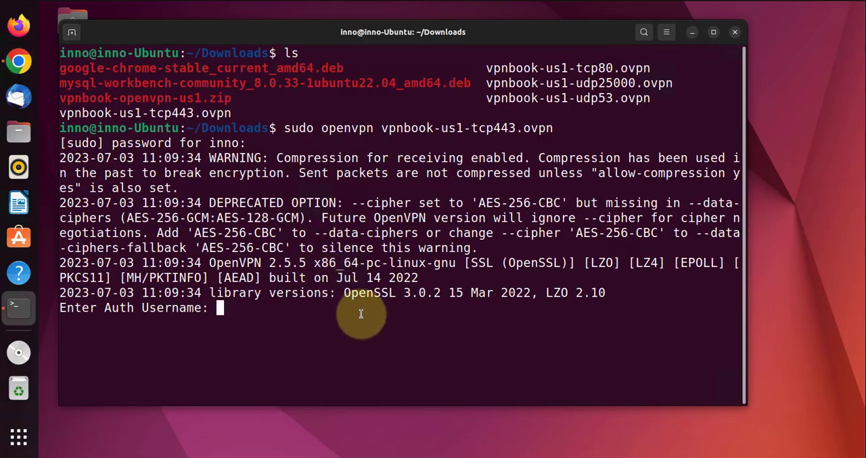
- Authenticate as vpnbook with the VPNBook password until Initialization Sequence Completed appears
text(vpnbook)
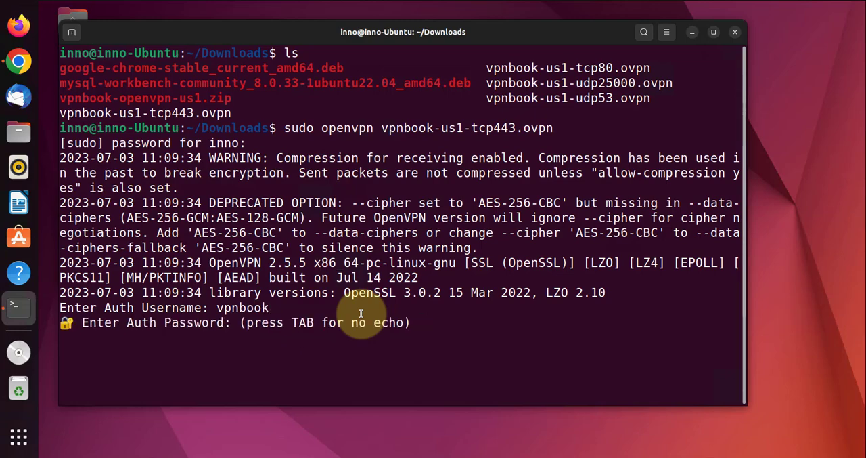
text(**)
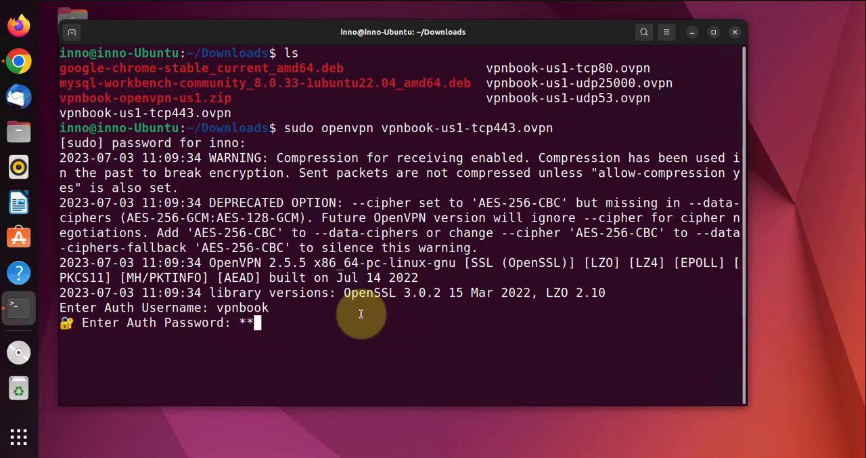
text(*)
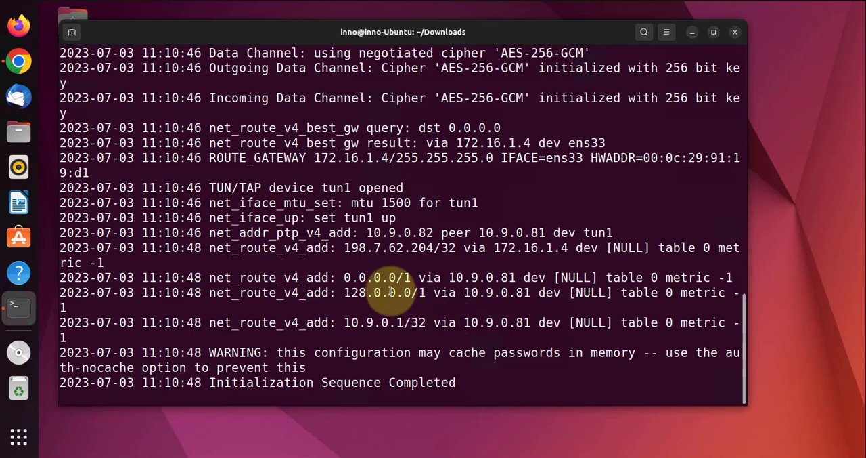
- Select the tun1 device name in the log and bring up the Terminal dock menu
double_click(368, 217)
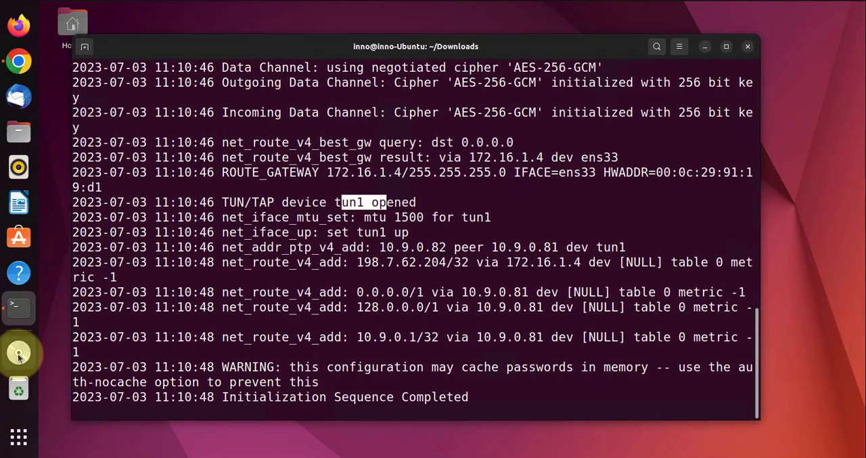
mouse_move(19, 309)
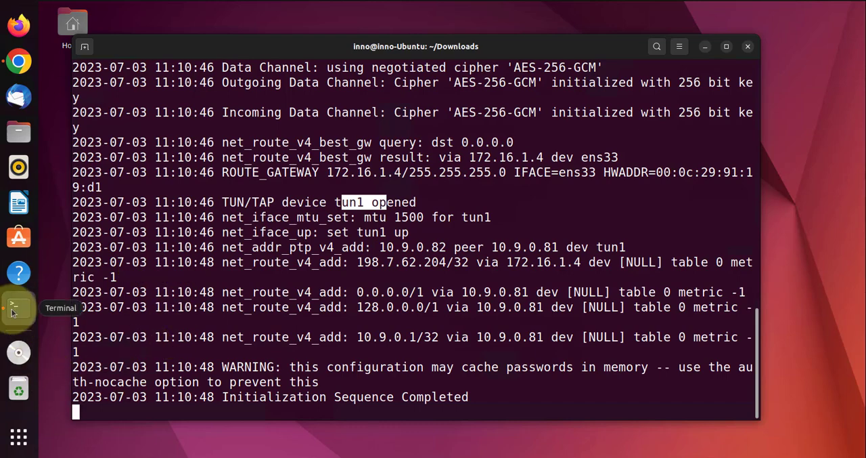
right_click(19, 308)
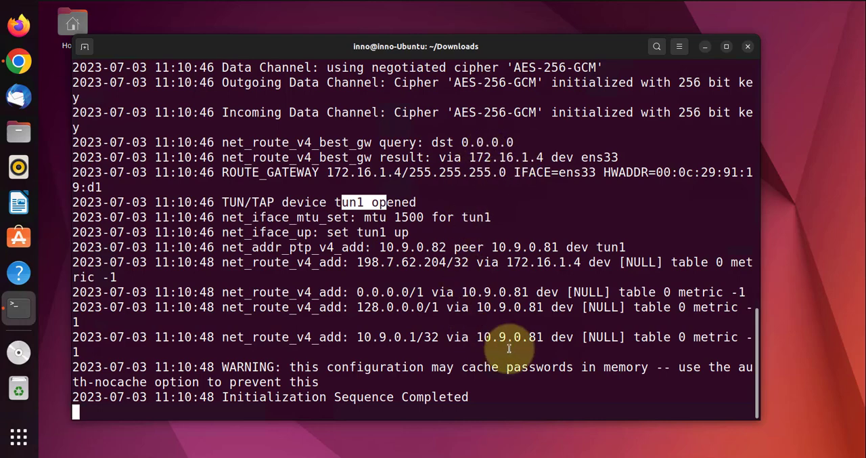
mouse_move(506, 332)
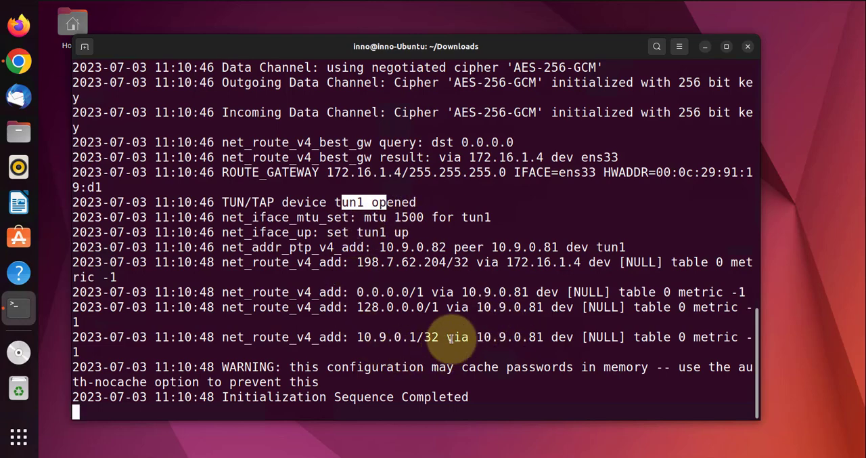
mouse_move(575, 209)
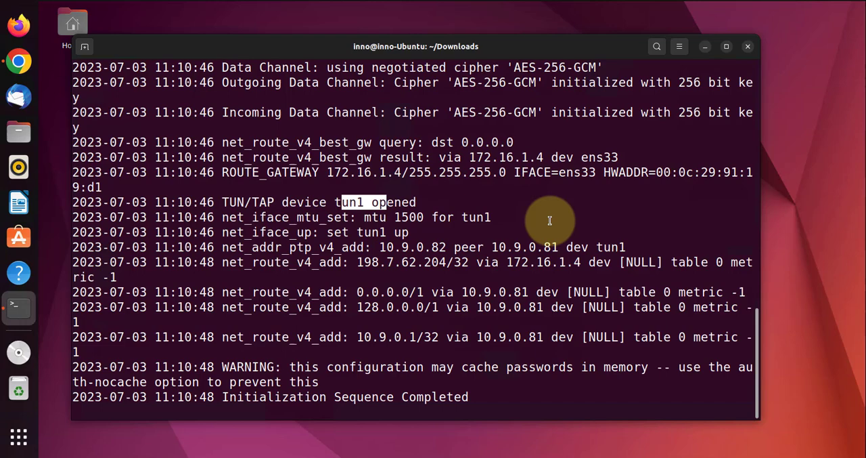
mouse_move(470, 239)
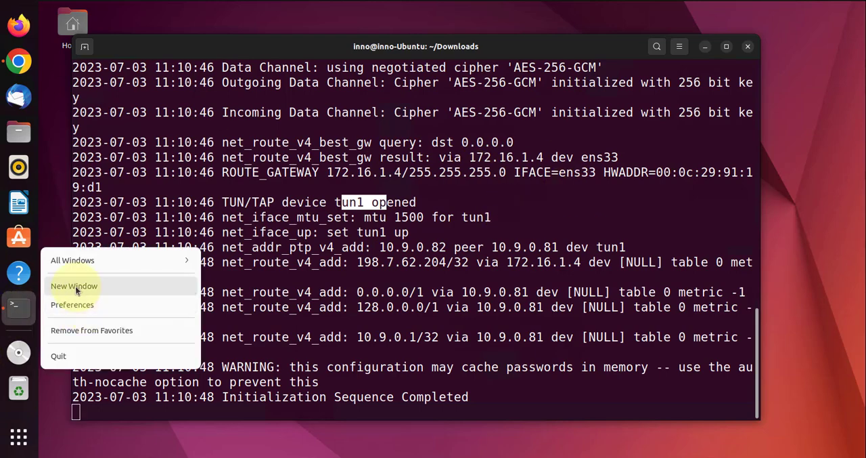
- In a new terminal window run 'ip add' and pick out the tun1 interface at 10.9.0.82
click(73, 284)
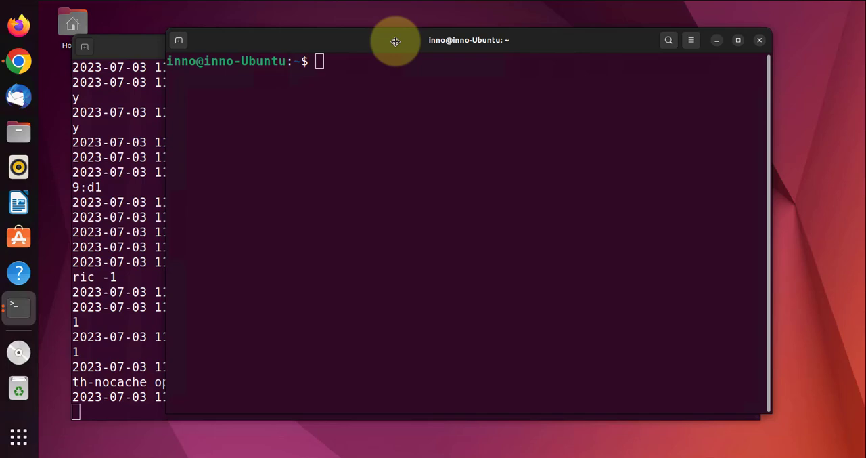
text(i)
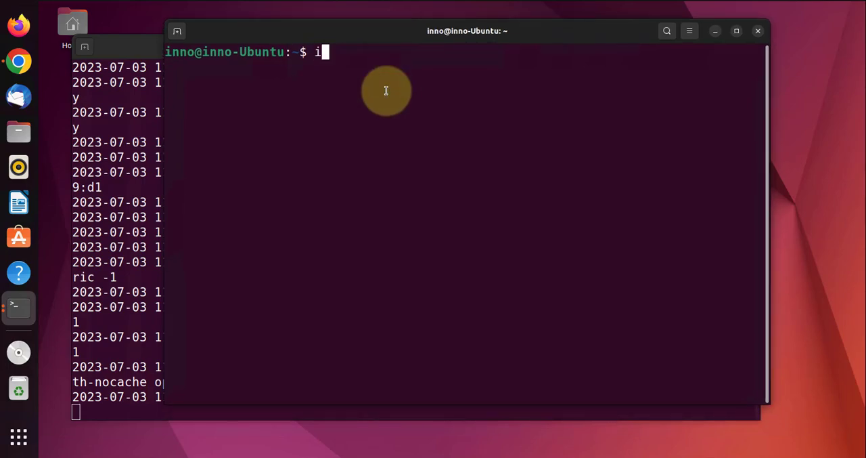
text(p add)
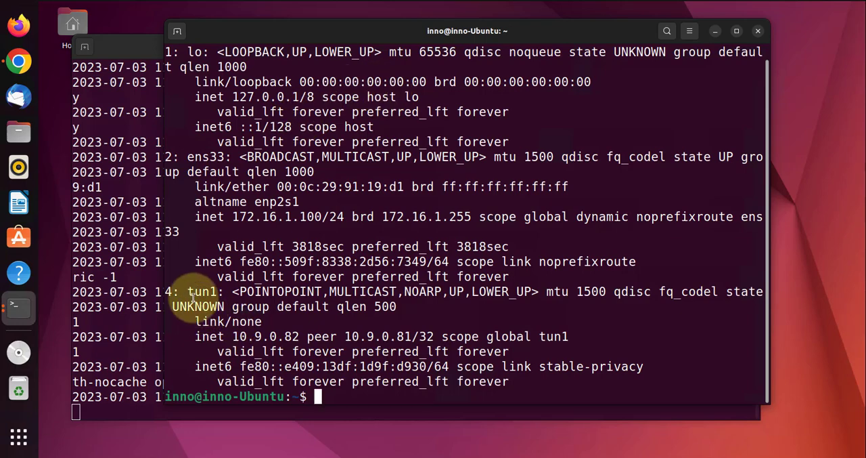
double_click(205, 291)
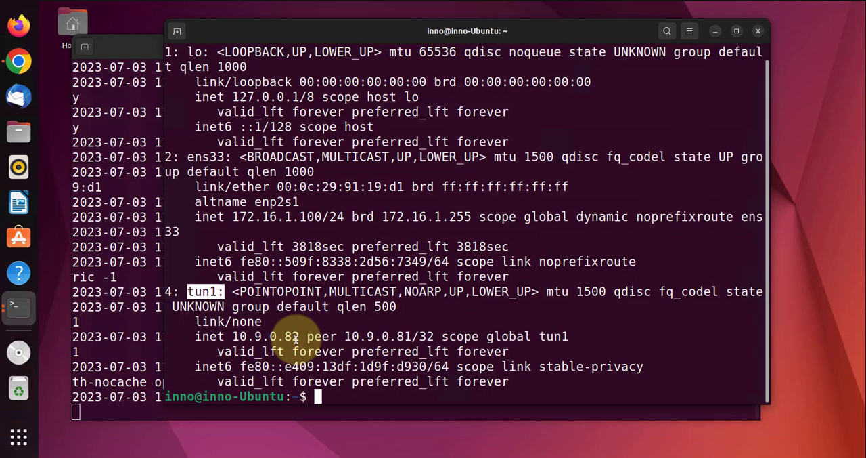
mouse_move(350, 279)
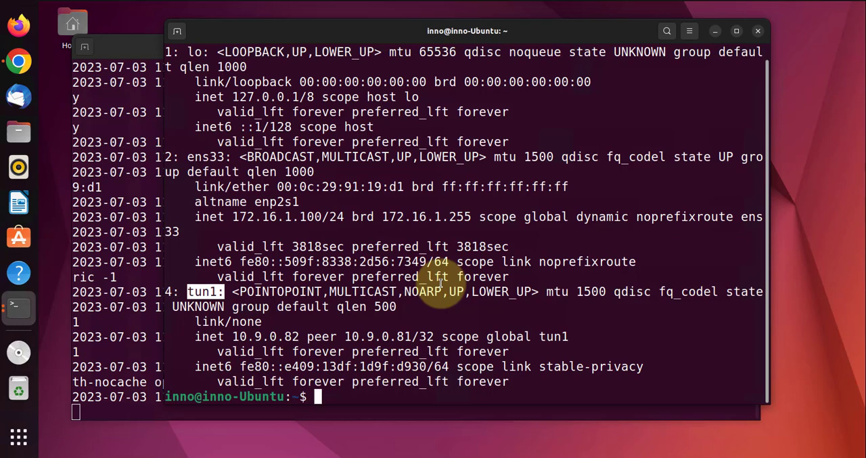
mouse_move(19, 61)
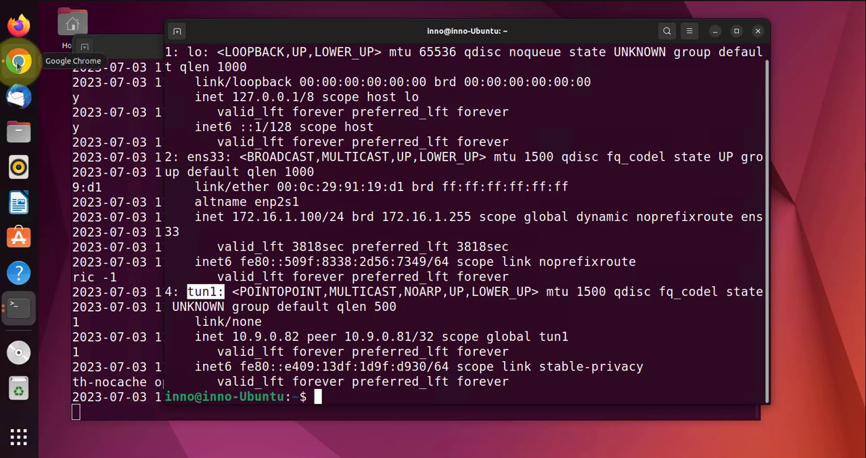
- Search 'what is my ip address' in Chrome and view the whatismyipaddress.com result showing 198.7.62.204
click(19, 61)
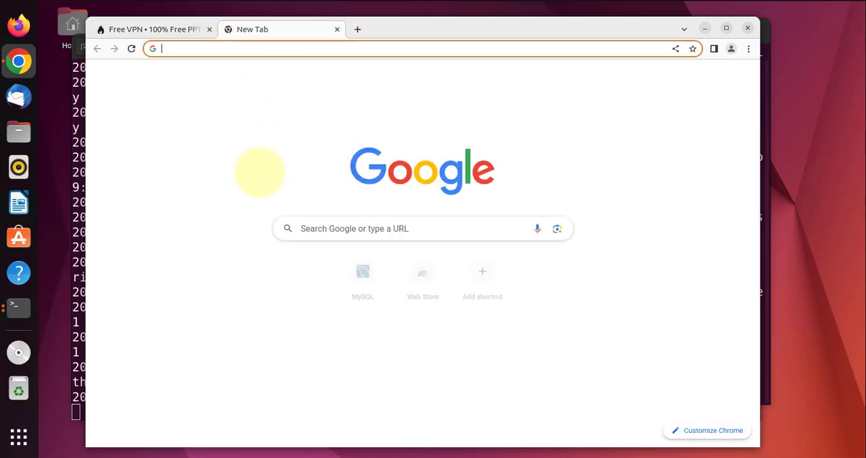
click(419, 227)
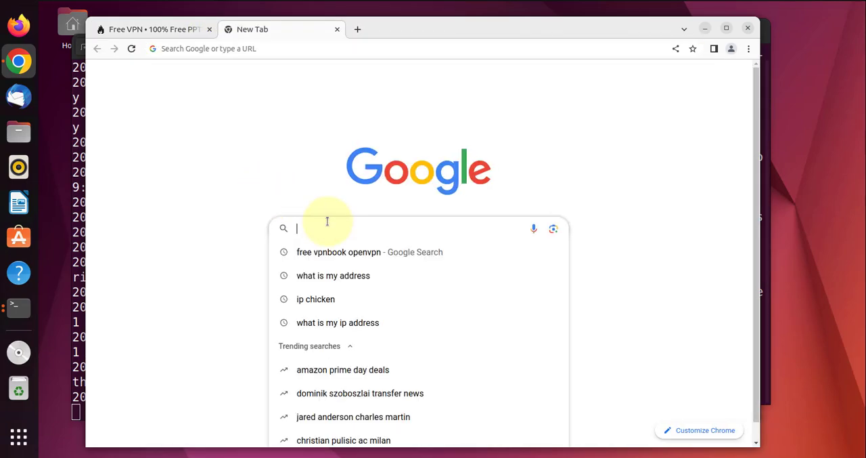
text(what is my ip address)
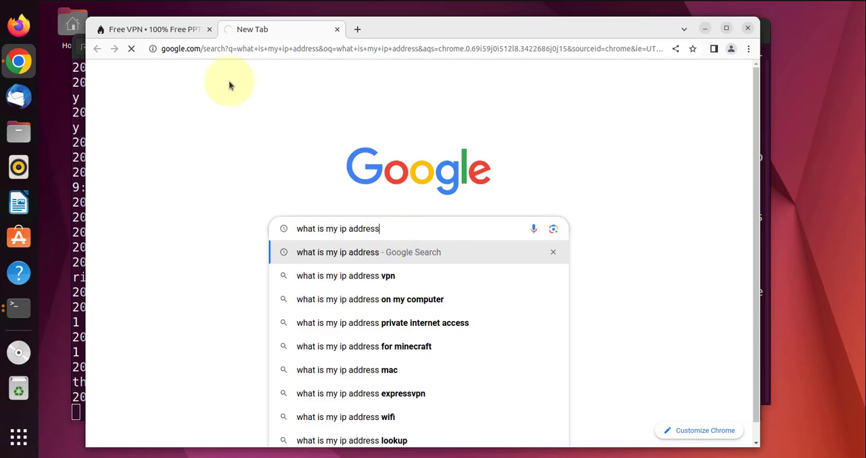
mouse_move(233, 100)
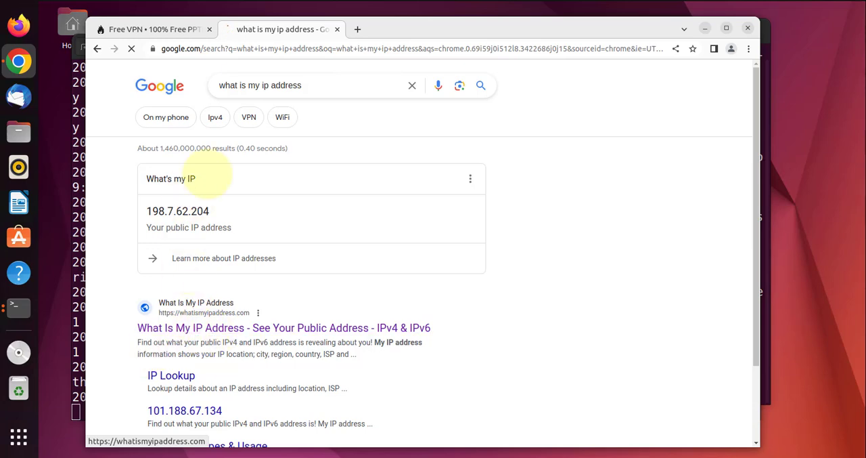
mouse_move(385, 163)
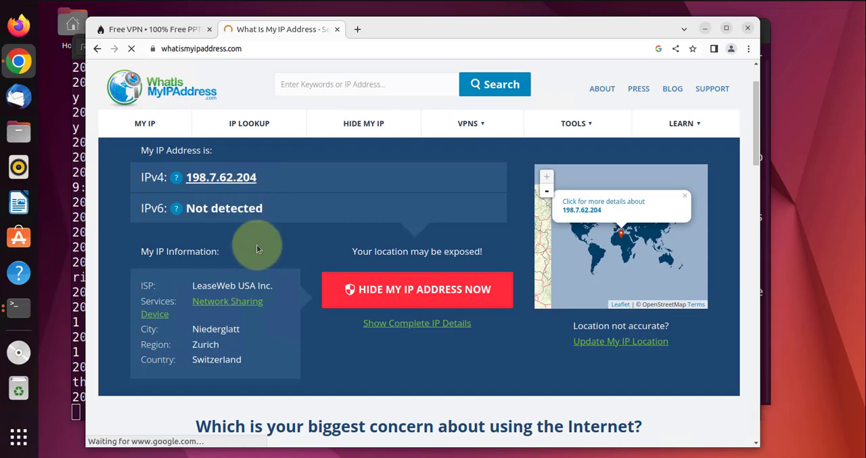
scroll(down, 3)
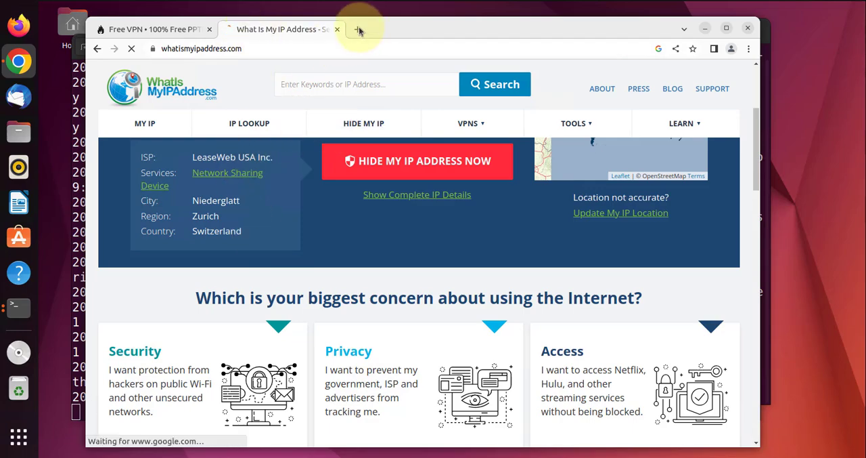
- In a new tab search 'ip chicken' and open the IP Chicken lookup site
click(360, 30)
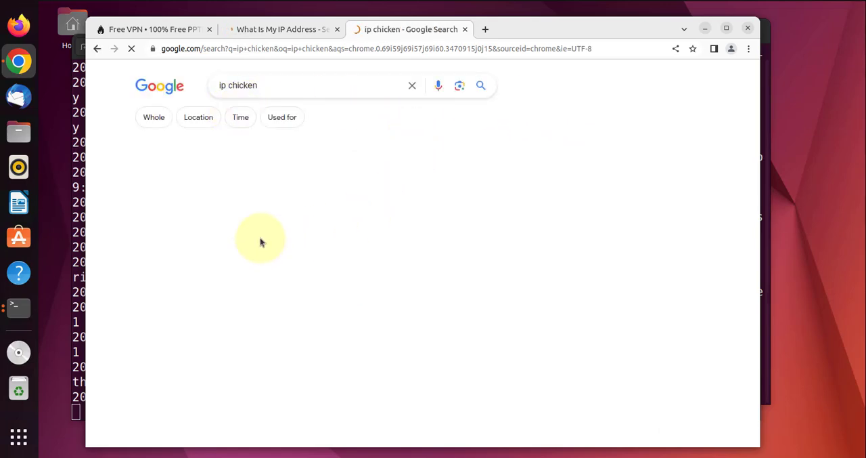
click(337, 29)
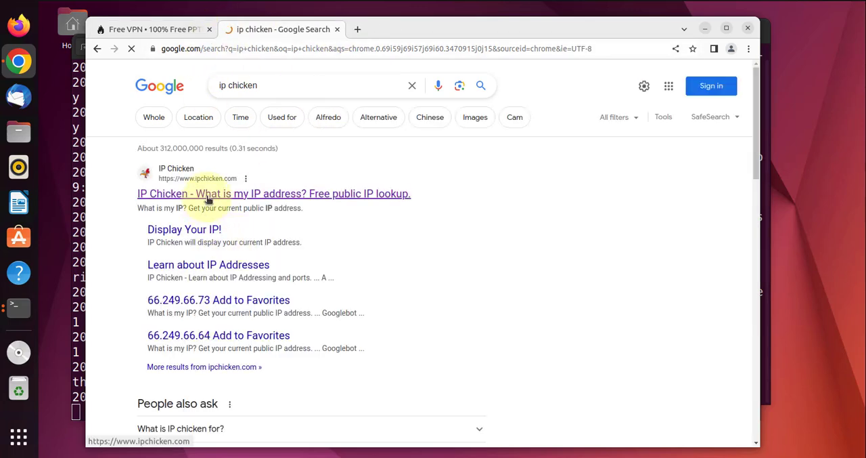
click(274, 193)
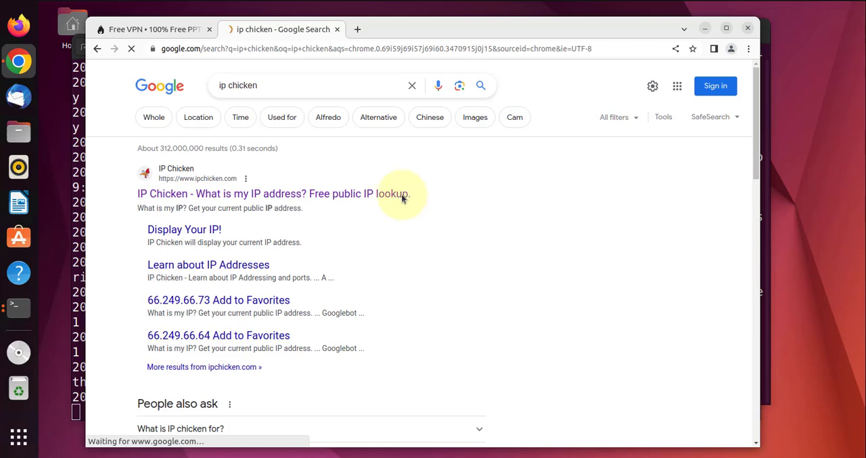
click(273, 194)
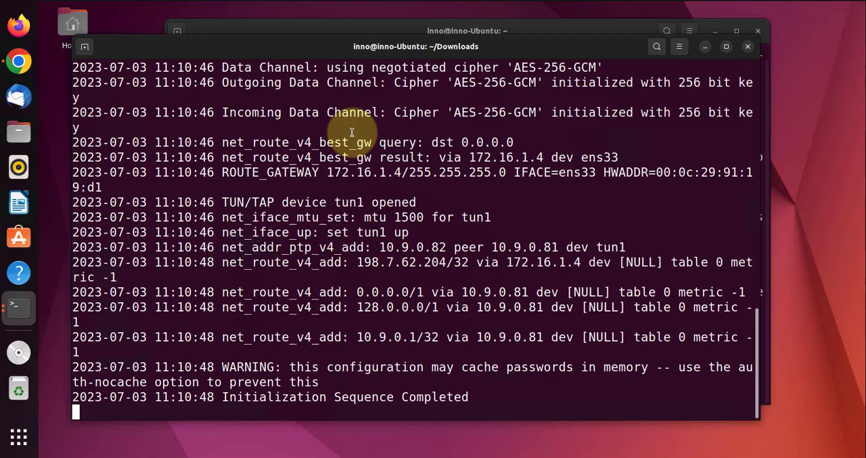
- Stop the OpenVPN process with Ctrl+C and rerun 'ip add' to confirm tun1 is gone
key(ctrl+c)
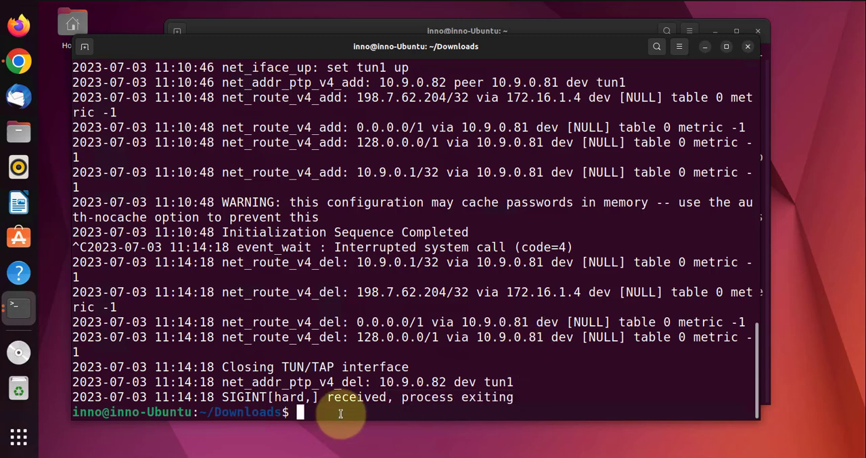
mouse_move(146, 81)
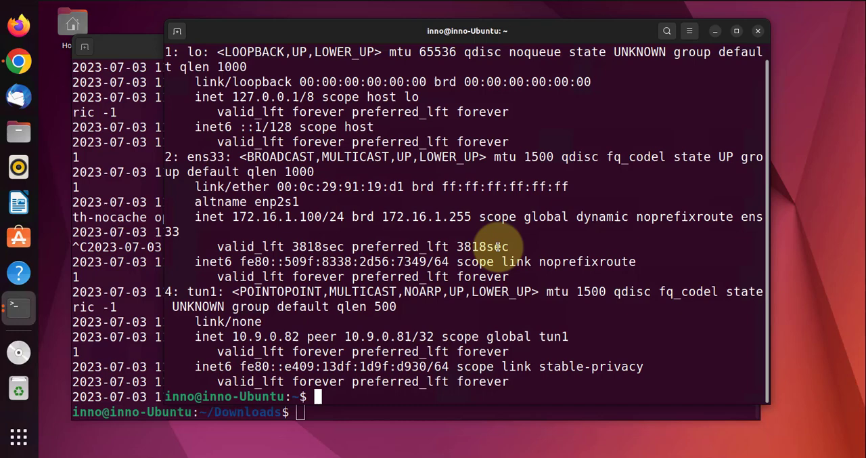
text(ip add)
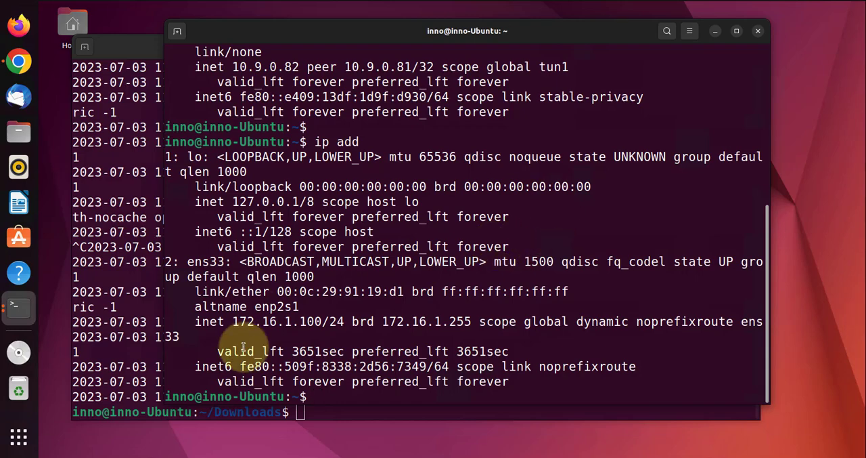
mouse_move(374, 337)
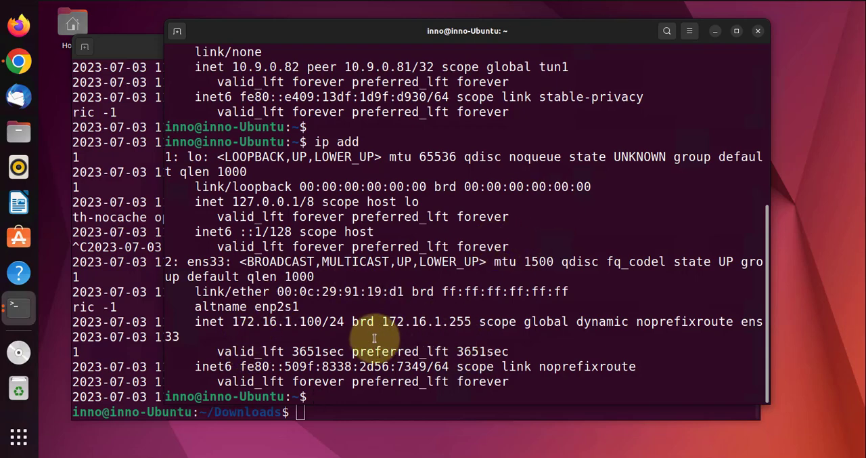